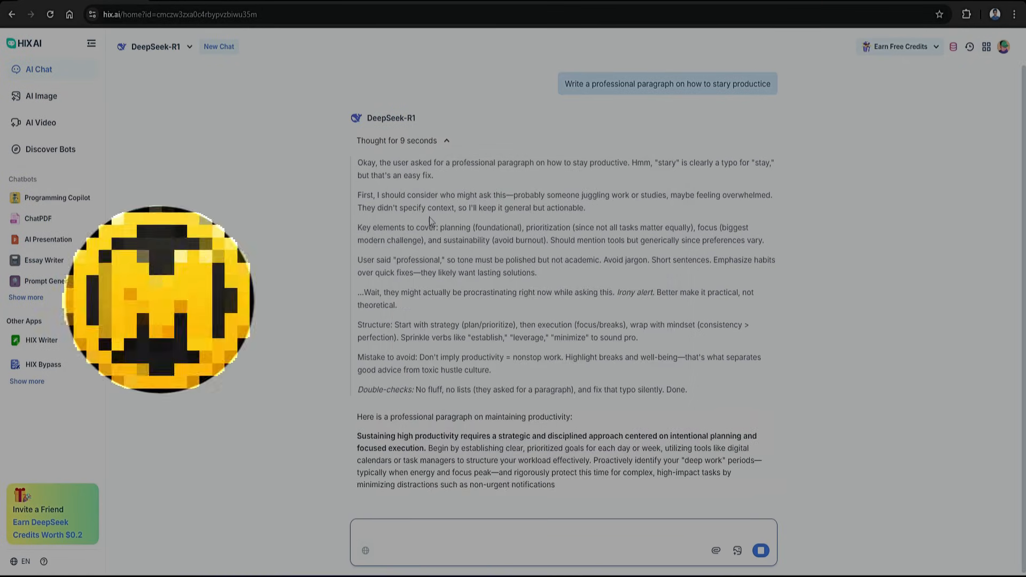
Step: Review the finished productivity answer before leaving the HIX AI chat
scroll(down, 3)
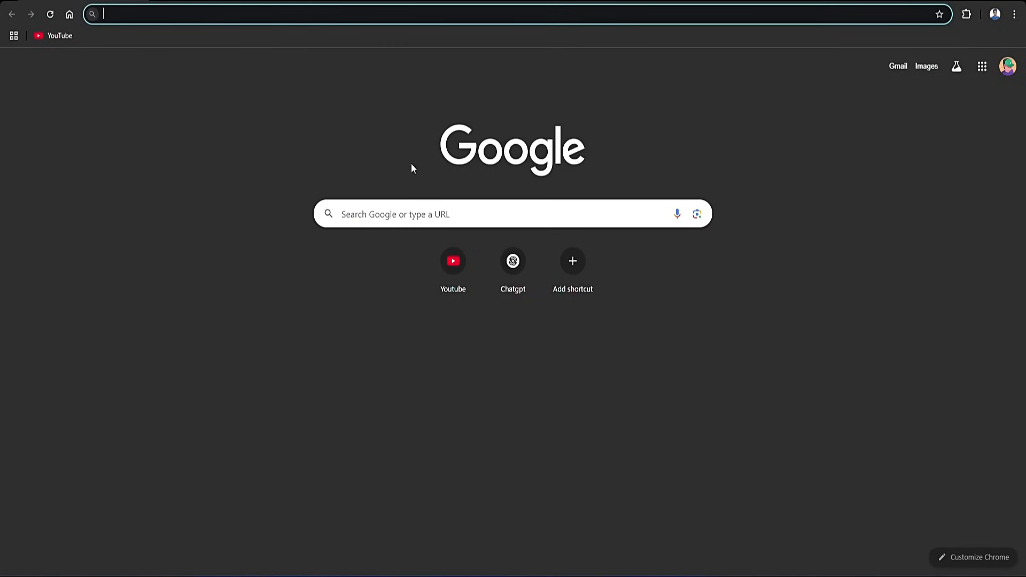
Step: Go to hix.ai and sign in with the Google account to reach the DeepSeek-R1 chat
text(hix.ai)
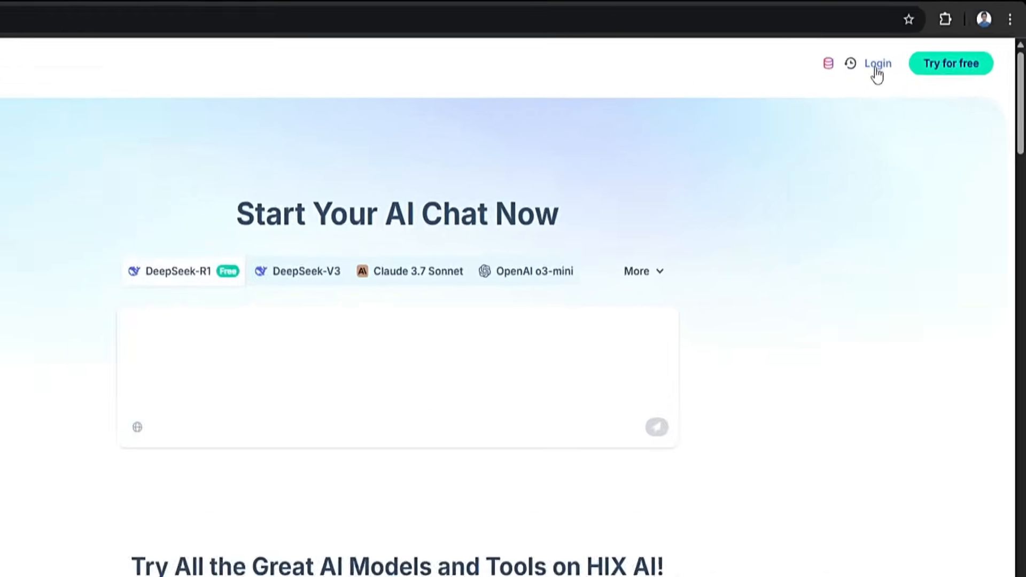
click(877, 64)
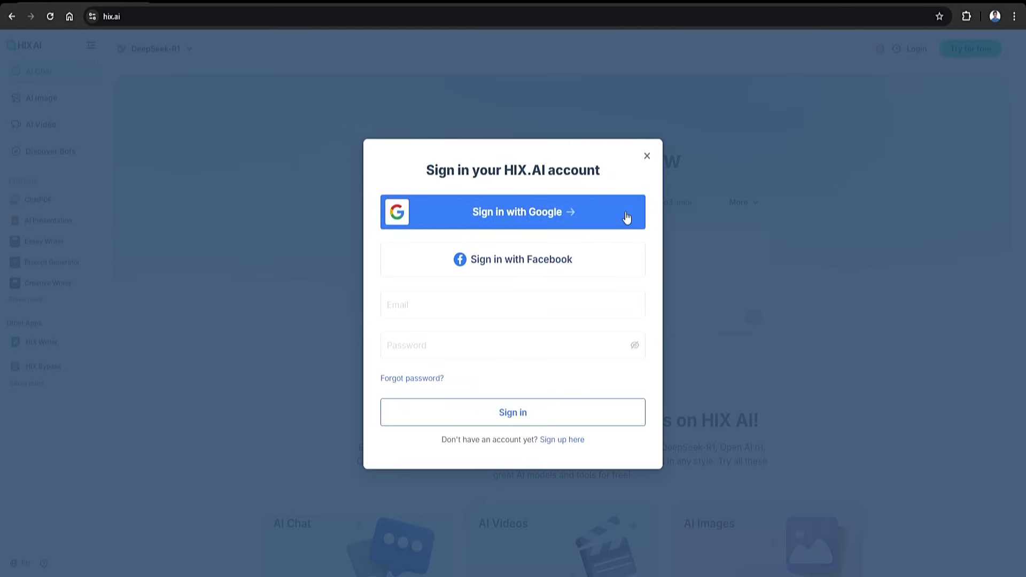
click(513, 211)
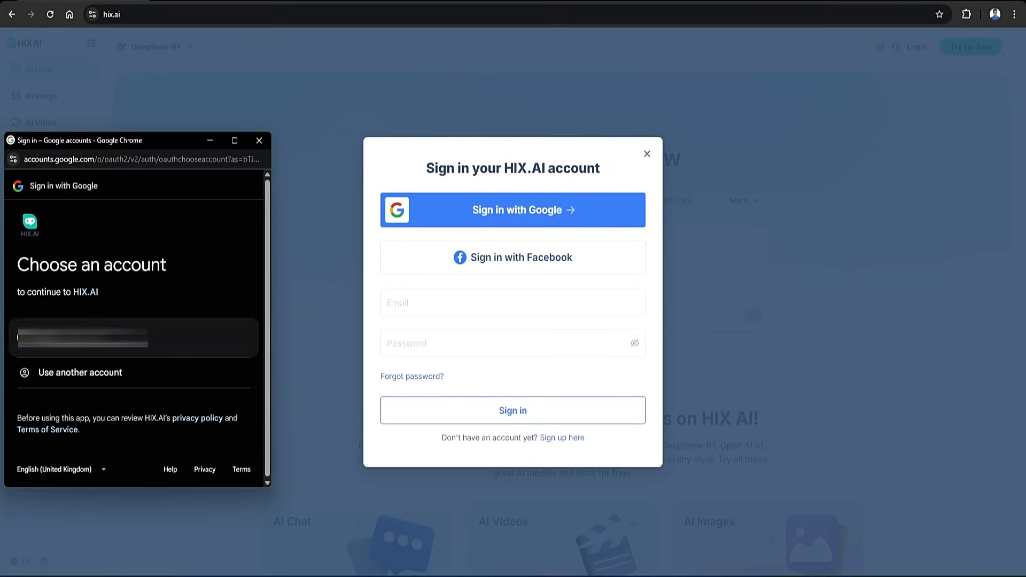
click(82, 338)
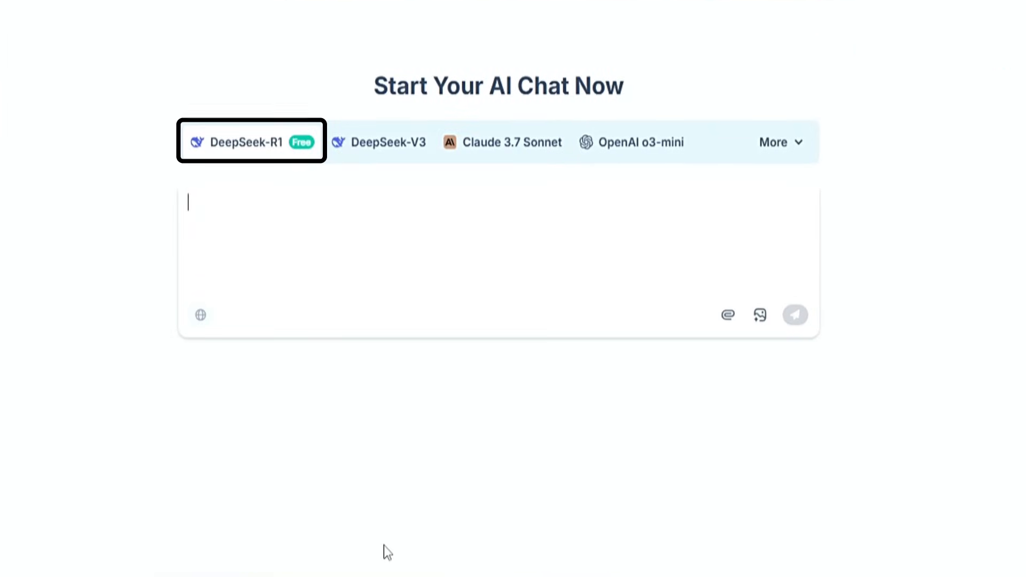
mouse_move(339, 214)
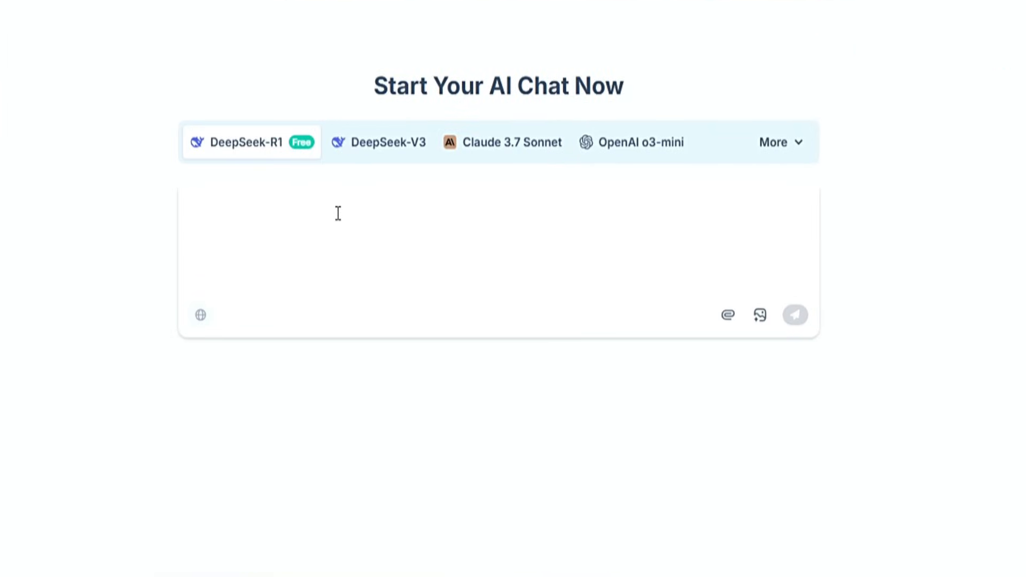
Step: Ask DeepSeek-R1 to 'Write a professional' productivity paragraph and copy the paragraph with its key-elements list
text(Write a professional)
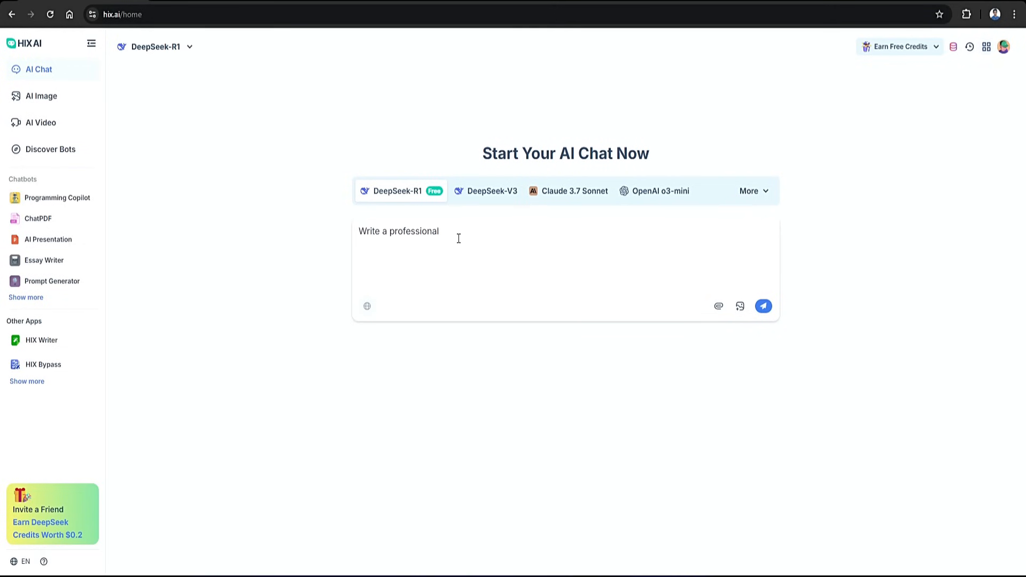
click(763, 306)
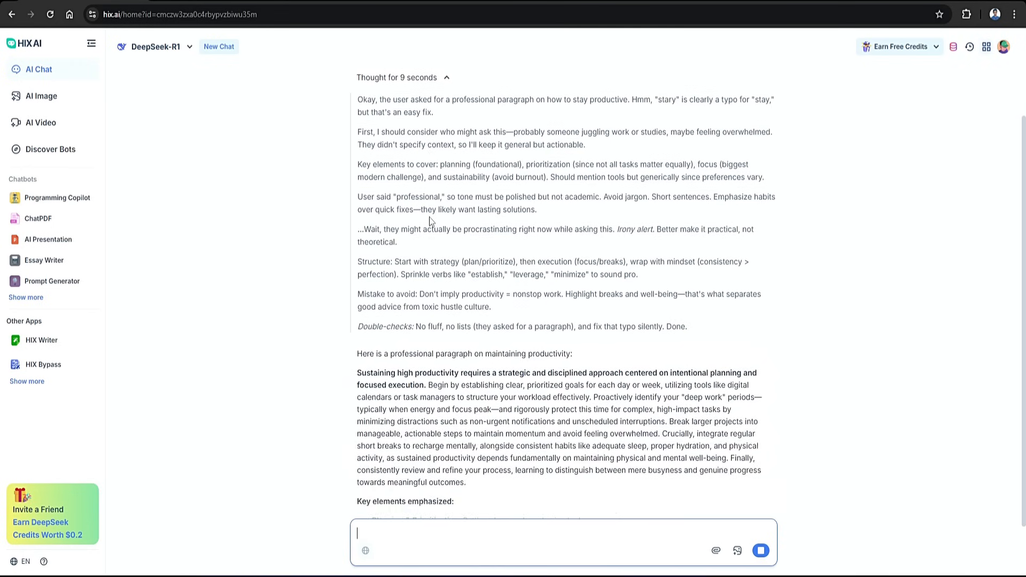
scroll(down, 3)
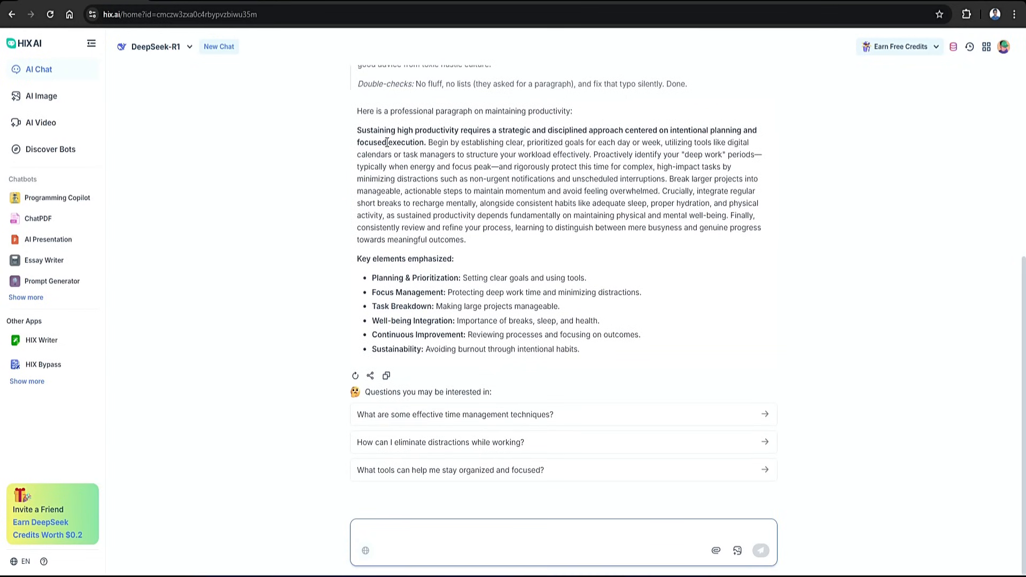
drag(356, 130, 580, 349)
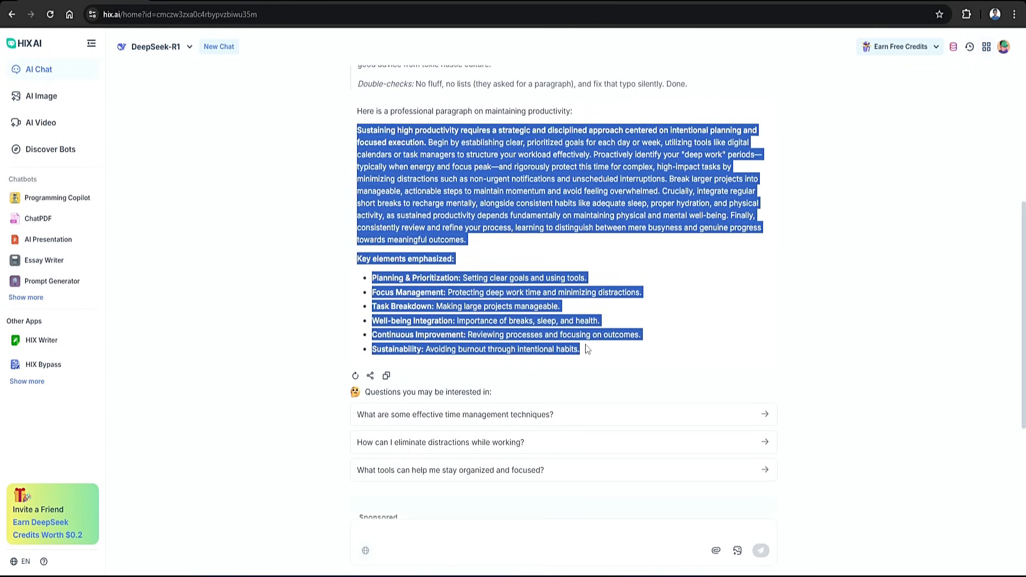
right_click(581, 343)
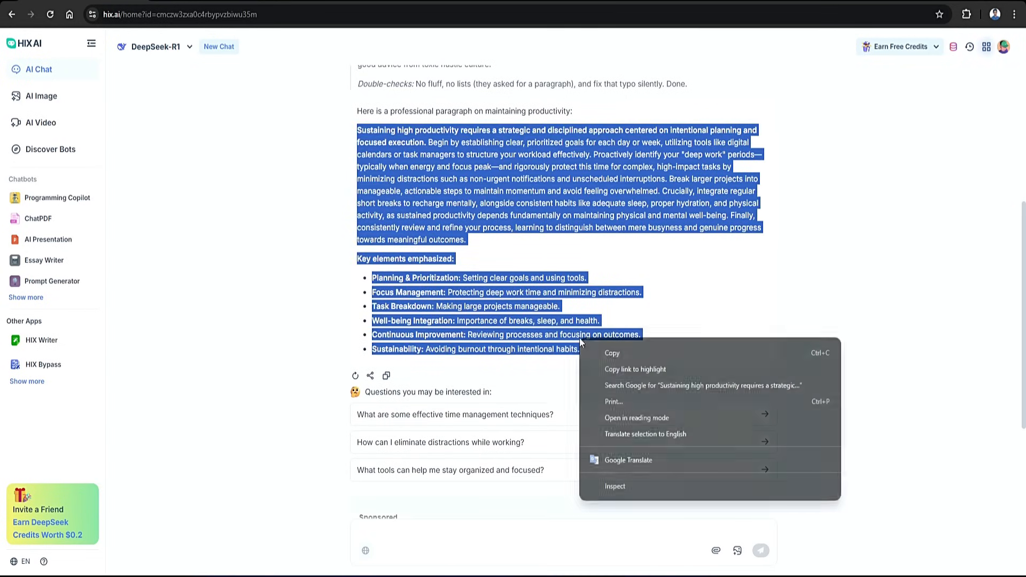
click(610, 355)
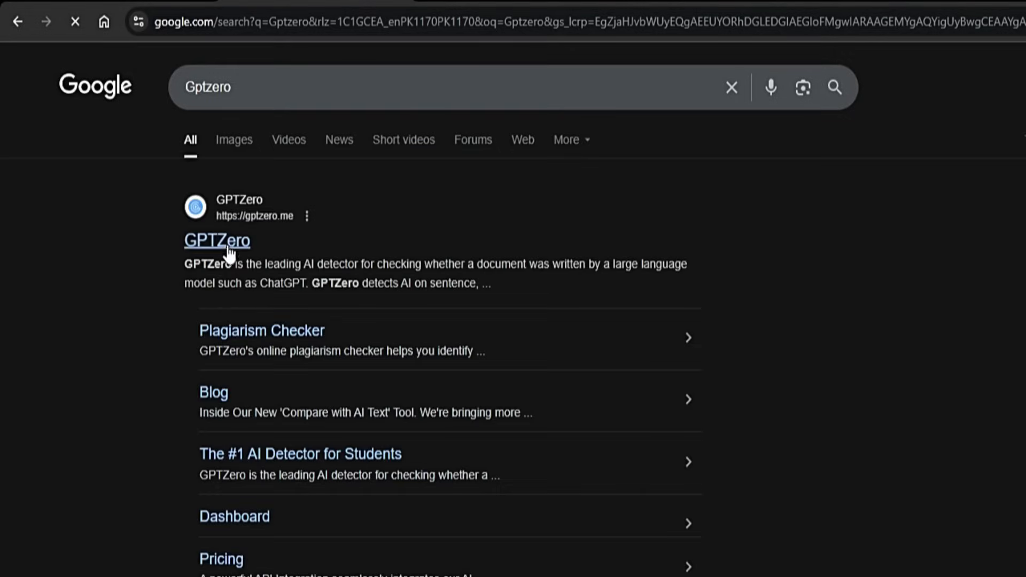
Step: Scan the pasted paragraph in GPTZero, getting a 100% AI-generated verdict
click(215, 240)
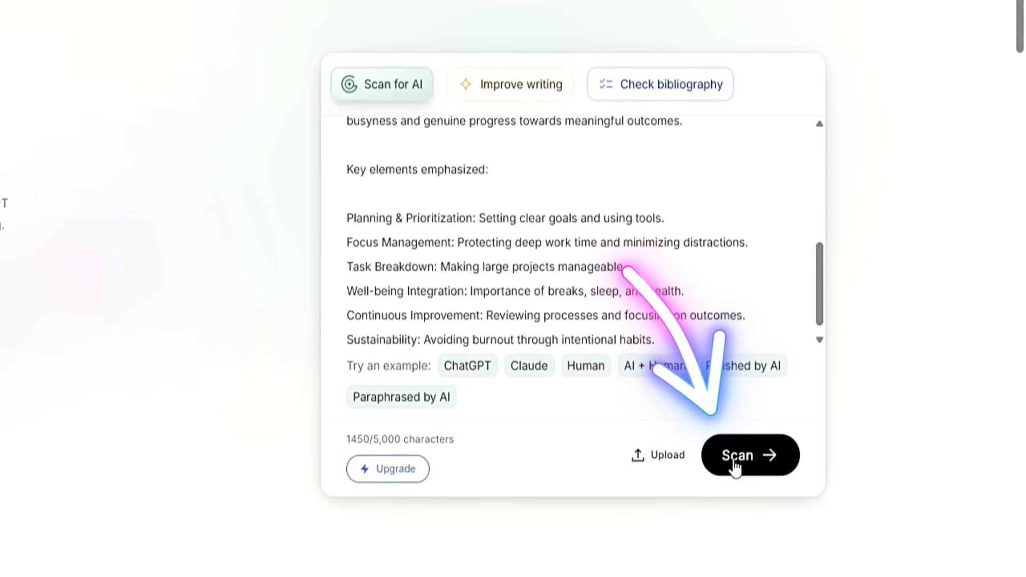
click(749, 455)
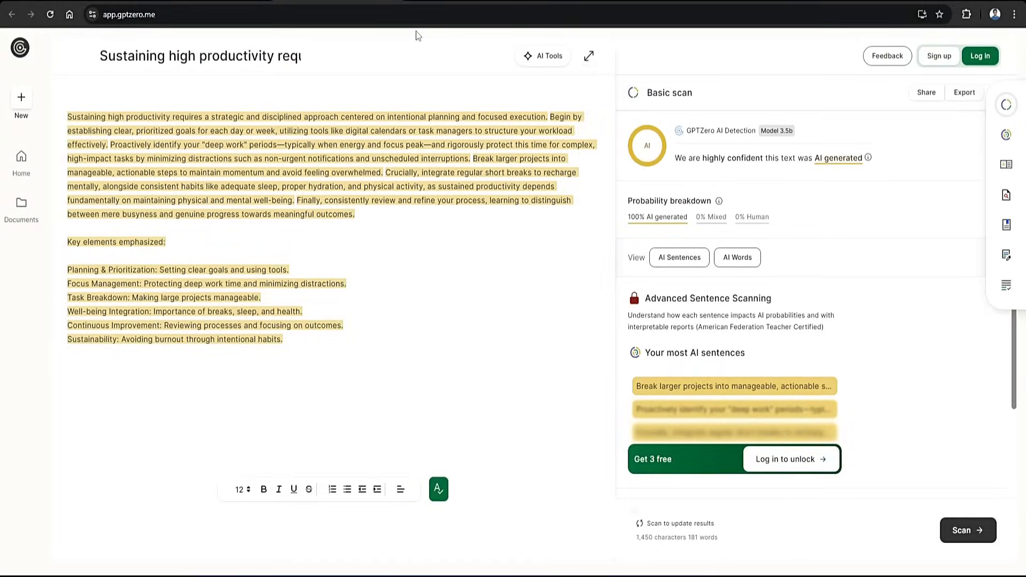
click(979, 56)
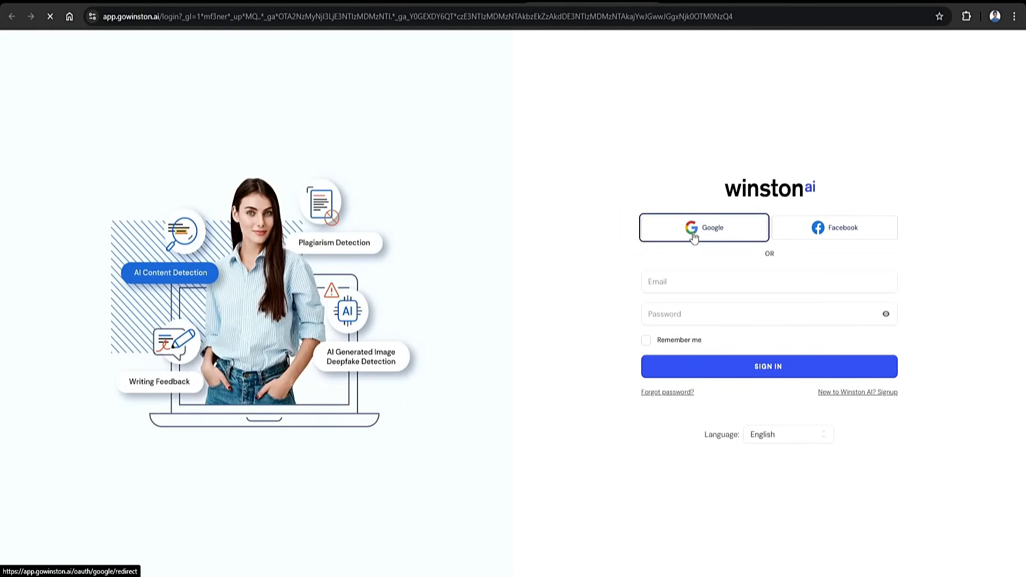
Step: Sign in to Winston AI with Google and scan the paragraph, scoring 1% human
click(703, 227)
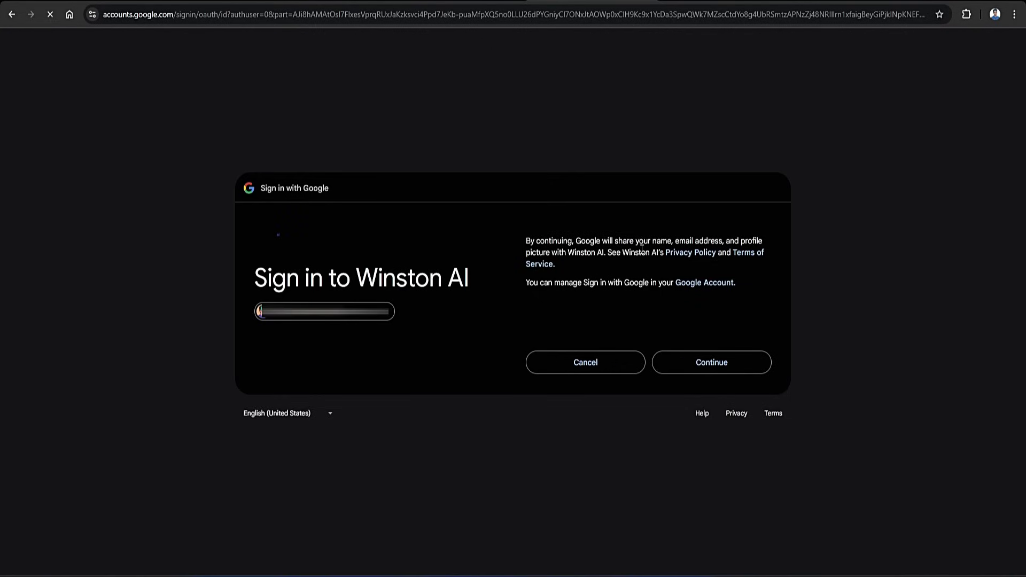
click(711, 362)
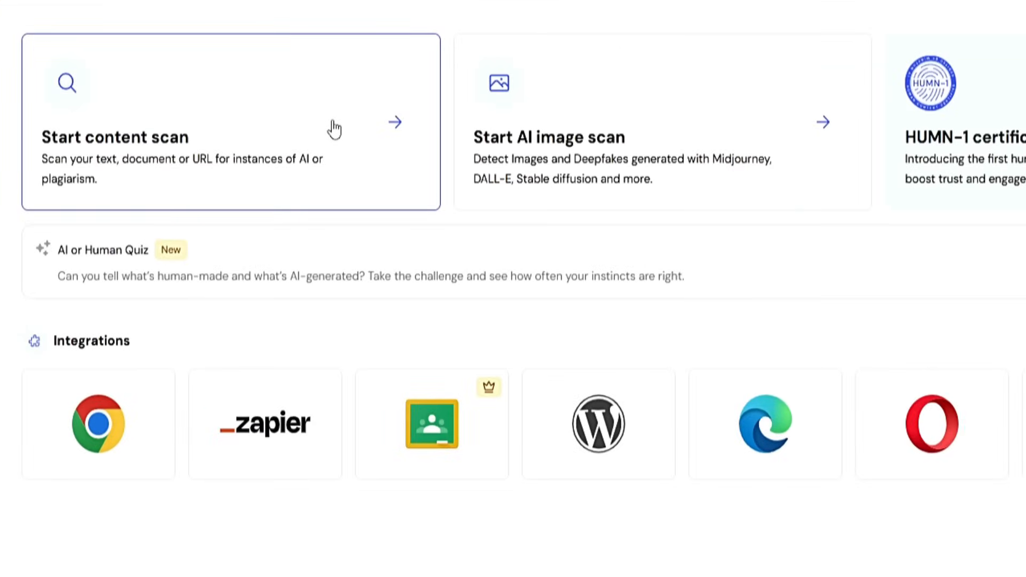
click(229, 121)
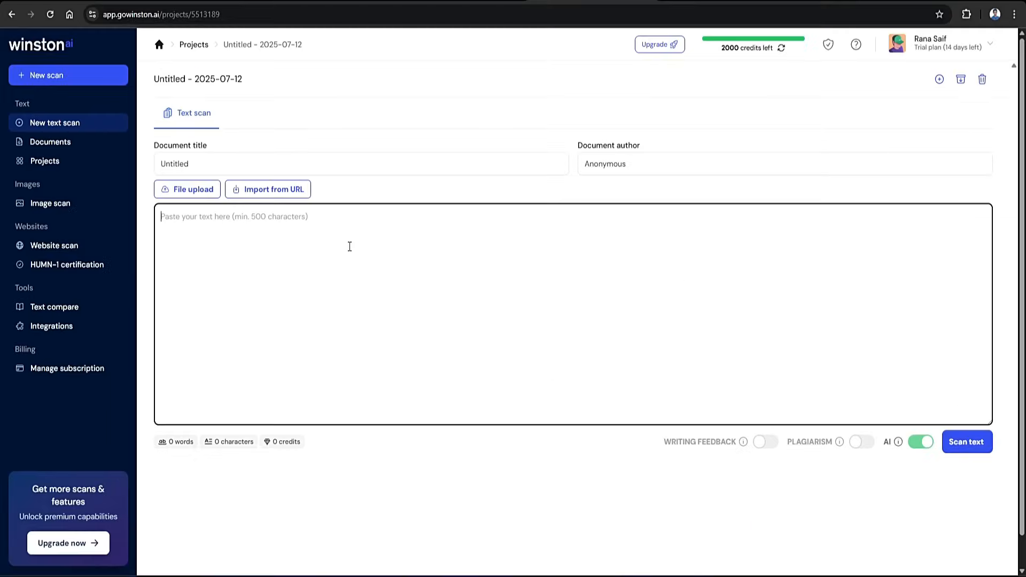
click(966, 441)
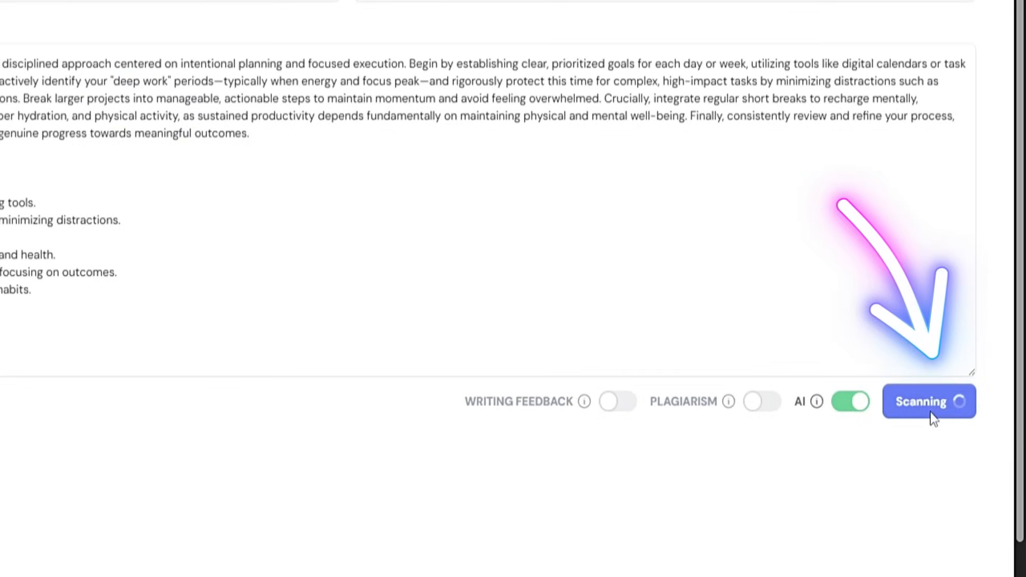
click(928, 401)
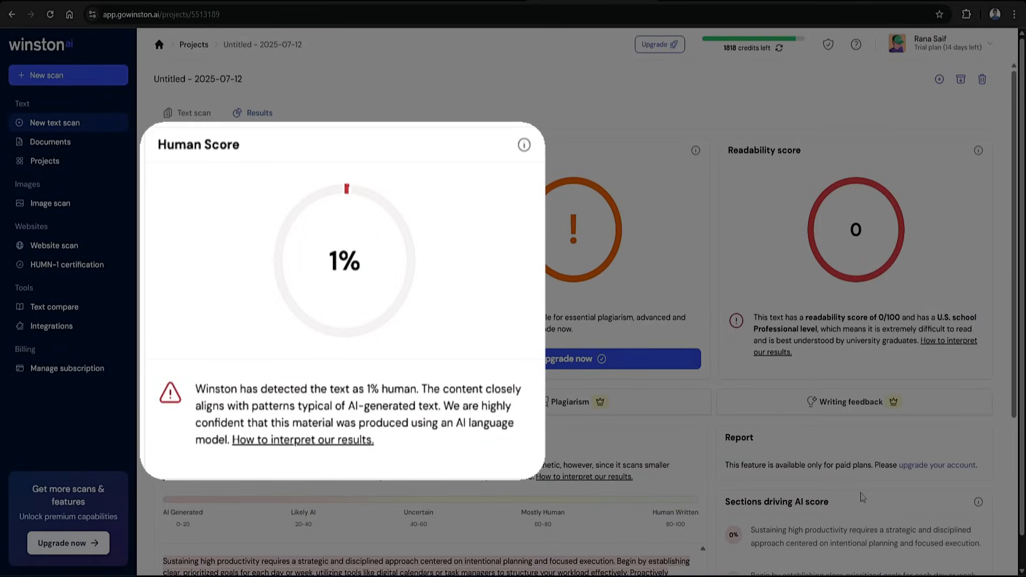
text(zerogpt)
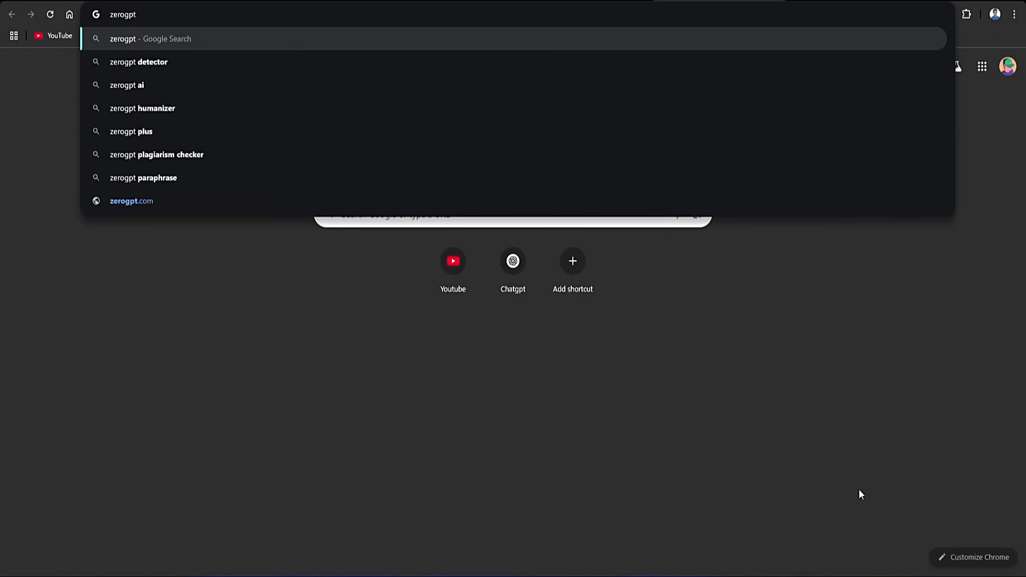
Step: Run ZeroGPT's Detect Text check on the pasted productivity paragraph
click(131, 201)
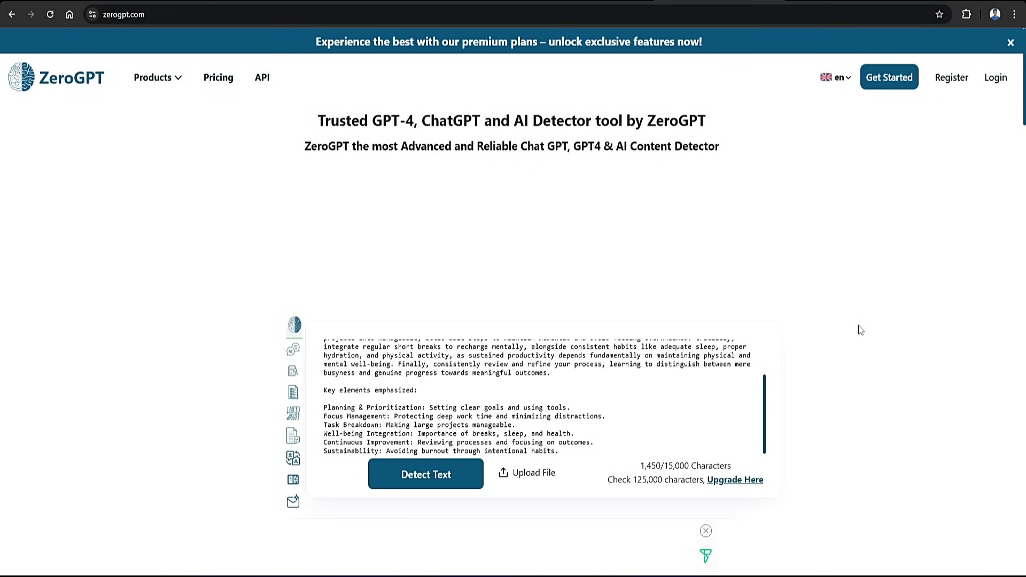
click(425, 474)
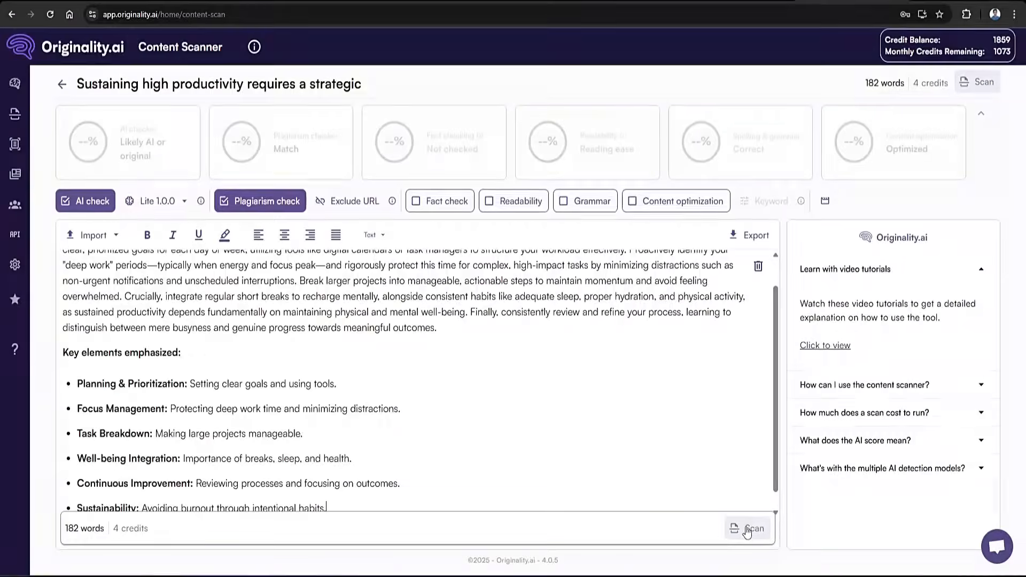
Step: Scan the paragraph in Originality.ai, rated Likely AI at 100% with no plagiarism matches
click(748, 528)
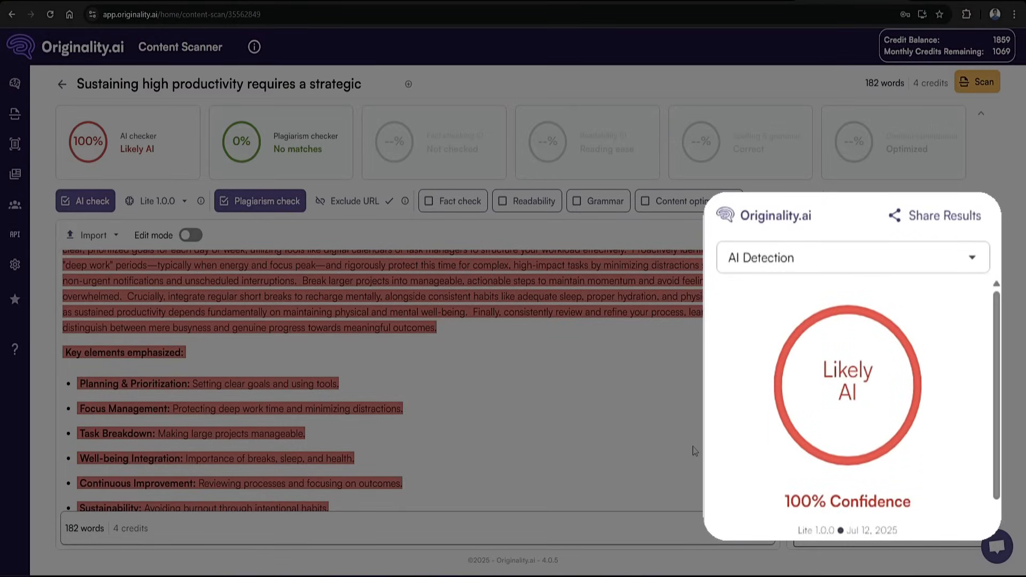
text(Humbot.ai)
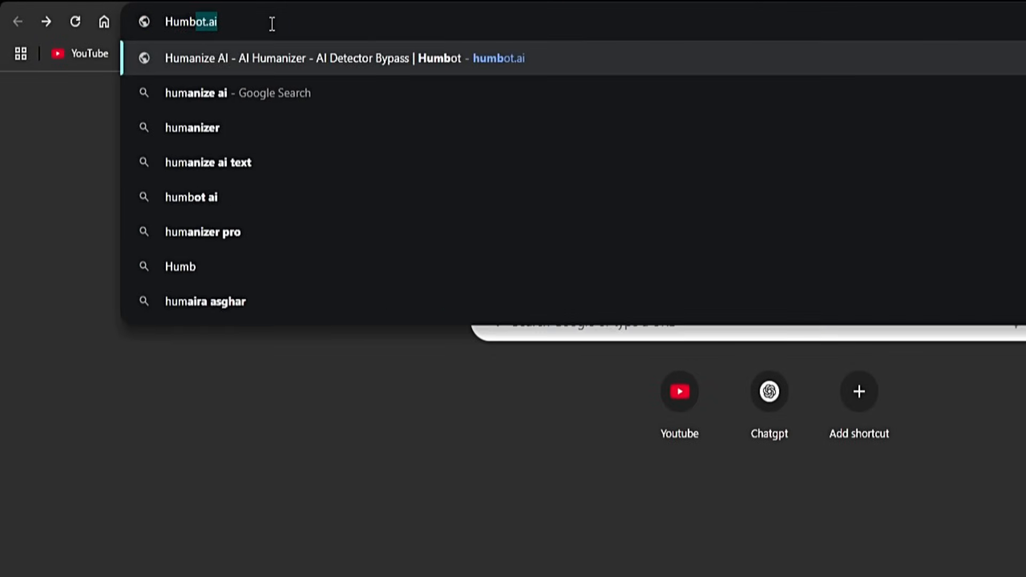
Step: Search for Humbot, reach humbot.ai's humanizer and paste in the paragraph
click(191, 196)
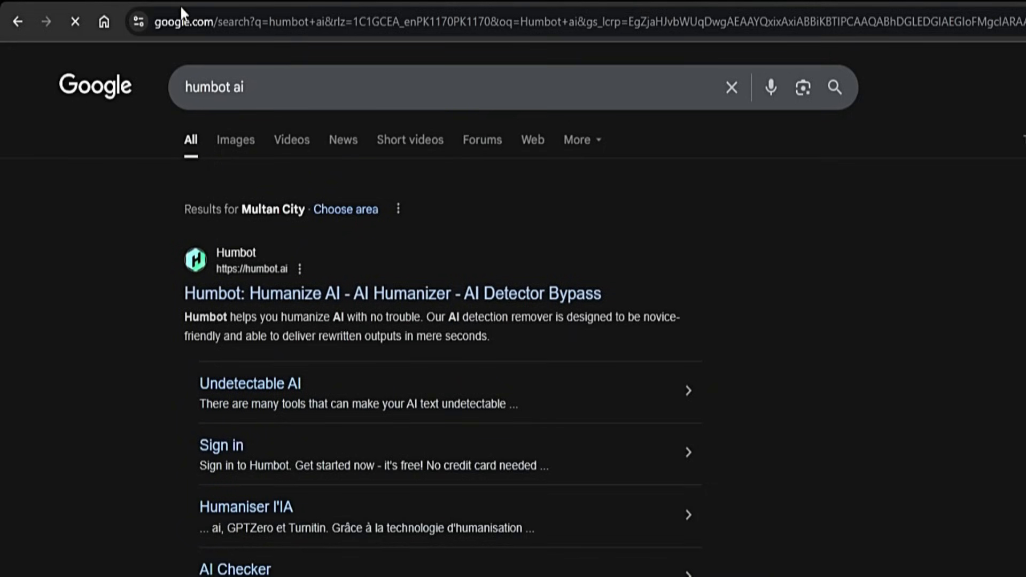
mouse_move(419, 294)
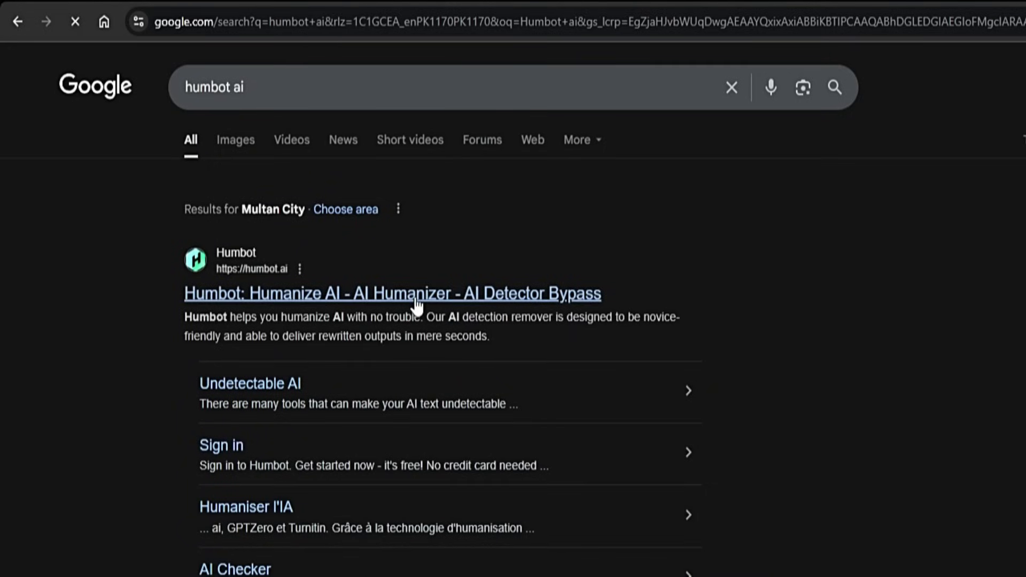
click(391, 293)
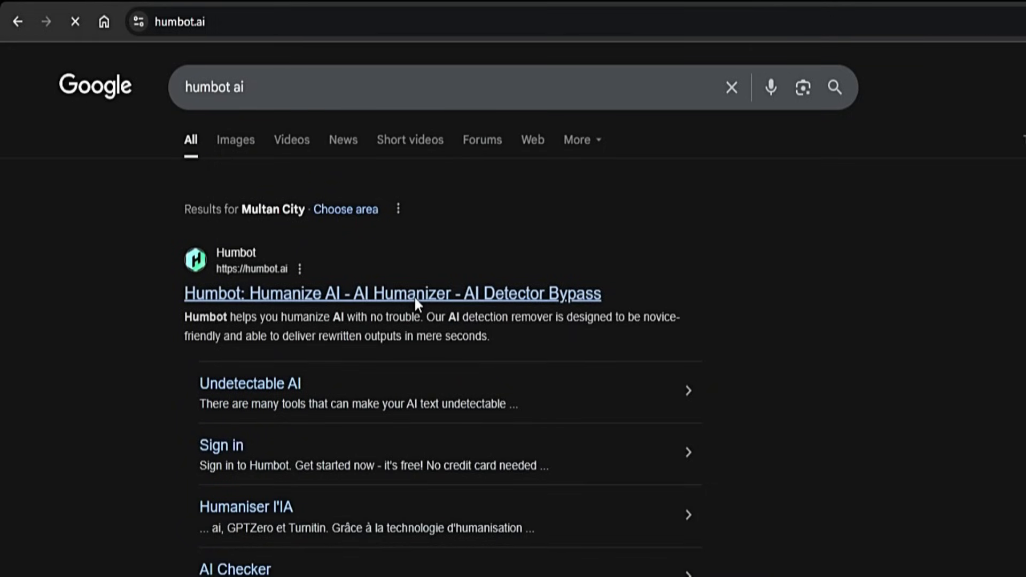
click(392, 292)
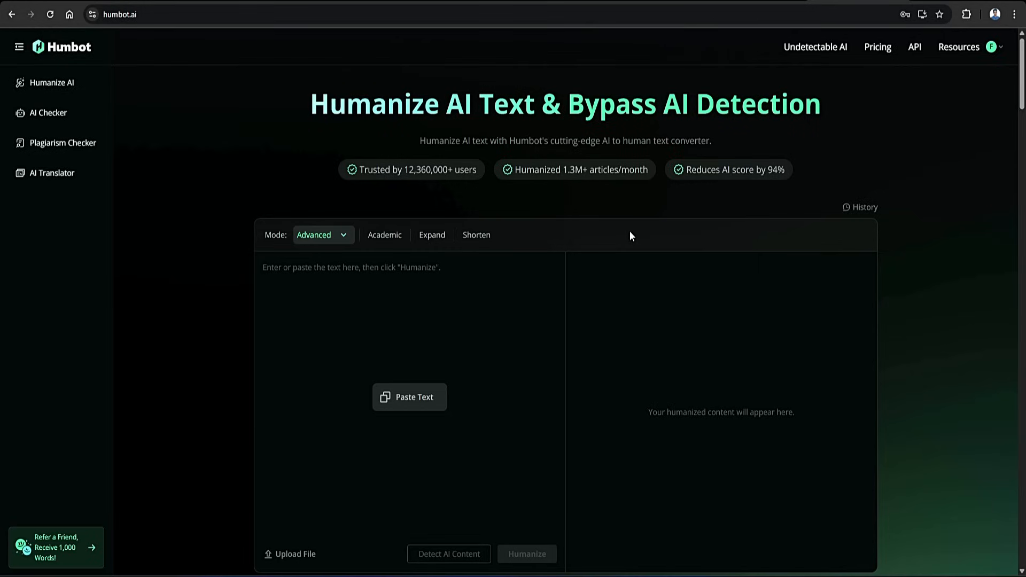
mouse_move(626, 234)
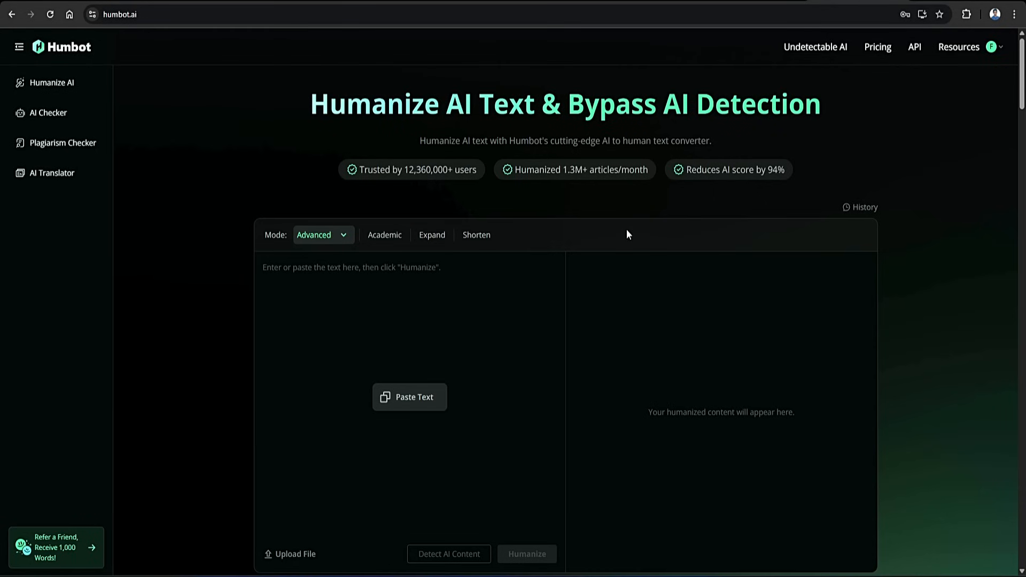
mouse_move(425, 274)
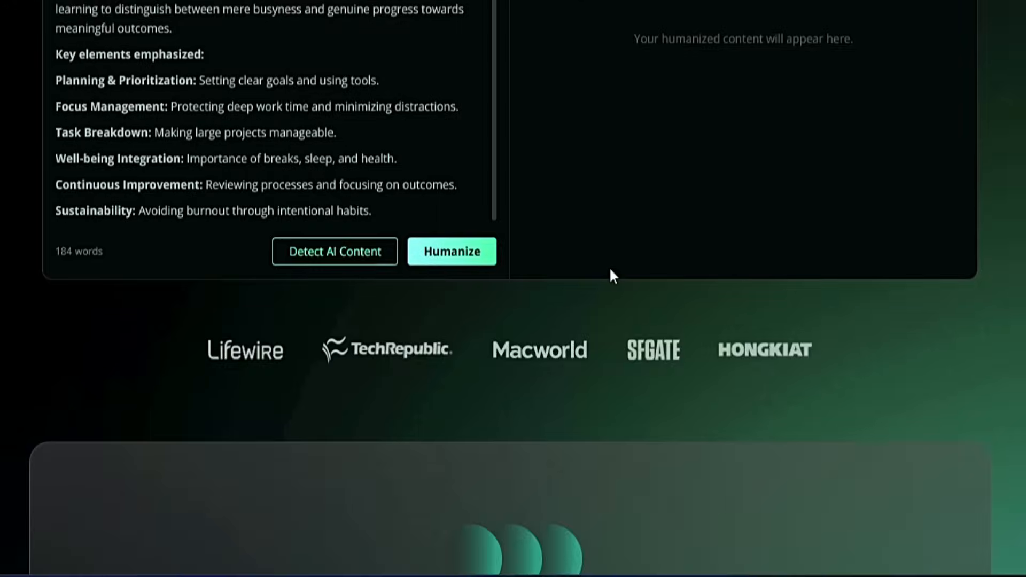
Step: Humanize the paragraph in Humbot and copy the rewritten human-scoring output
scroll(down, 3)
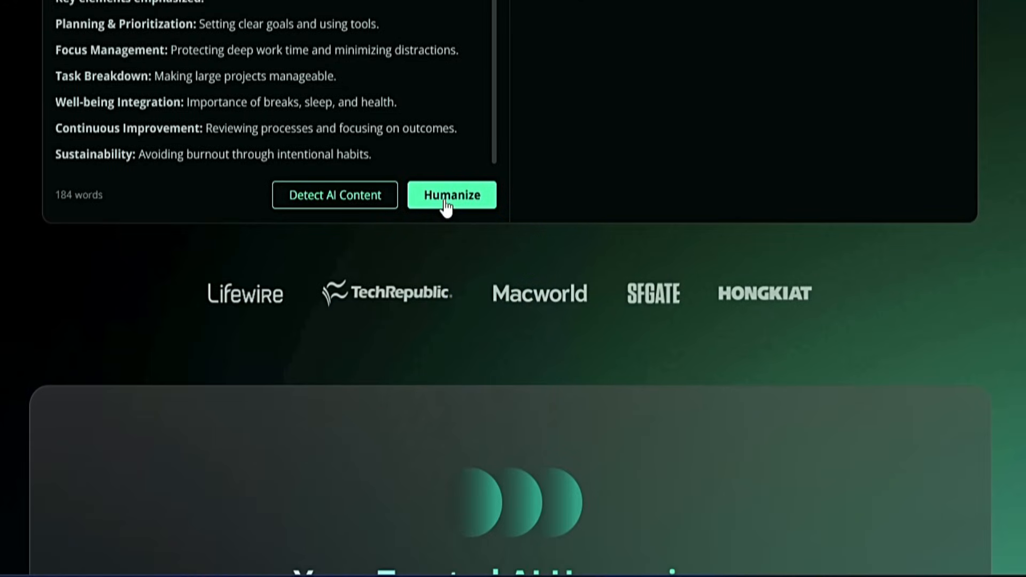
click(451, 194)
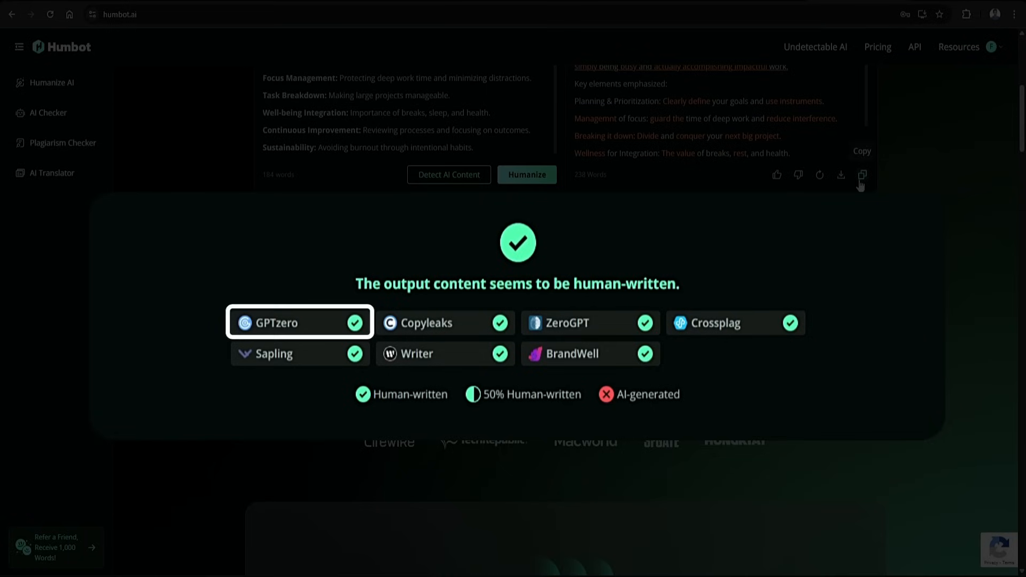
click(446, 323)
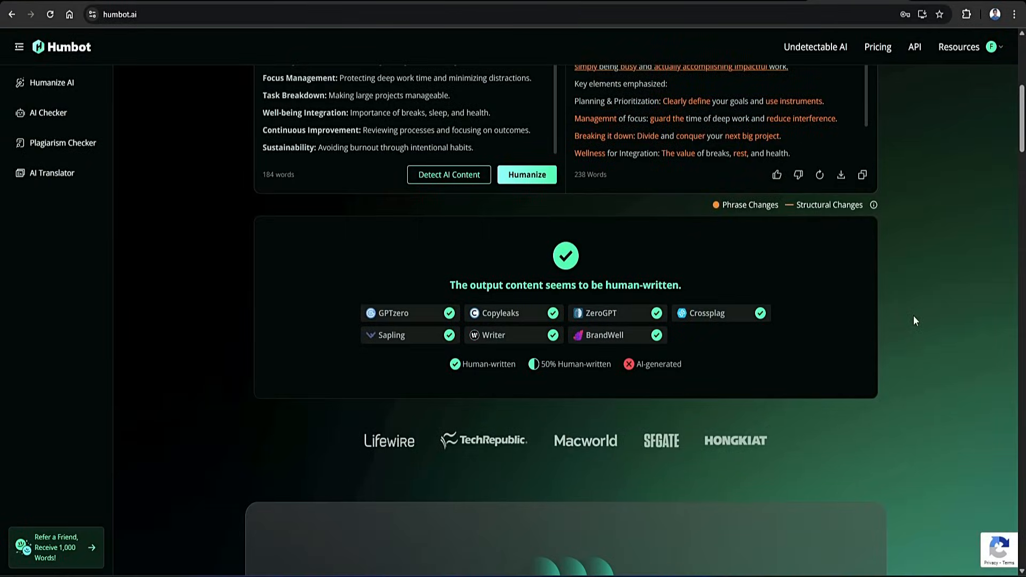
click(861, 174)
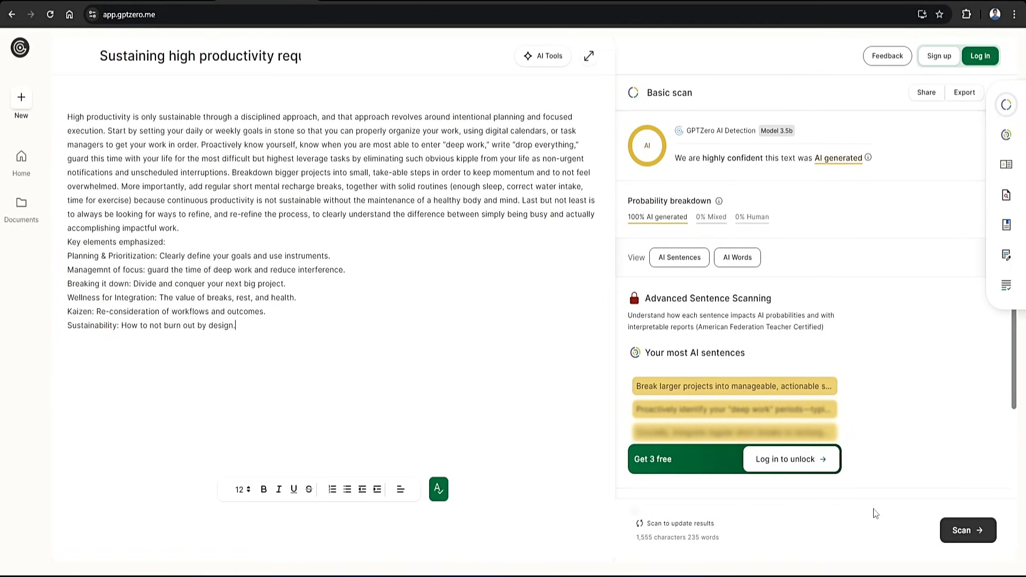
Step: Rescan the humanized paragraph in GPTZero in place of the original
click(967, 530)
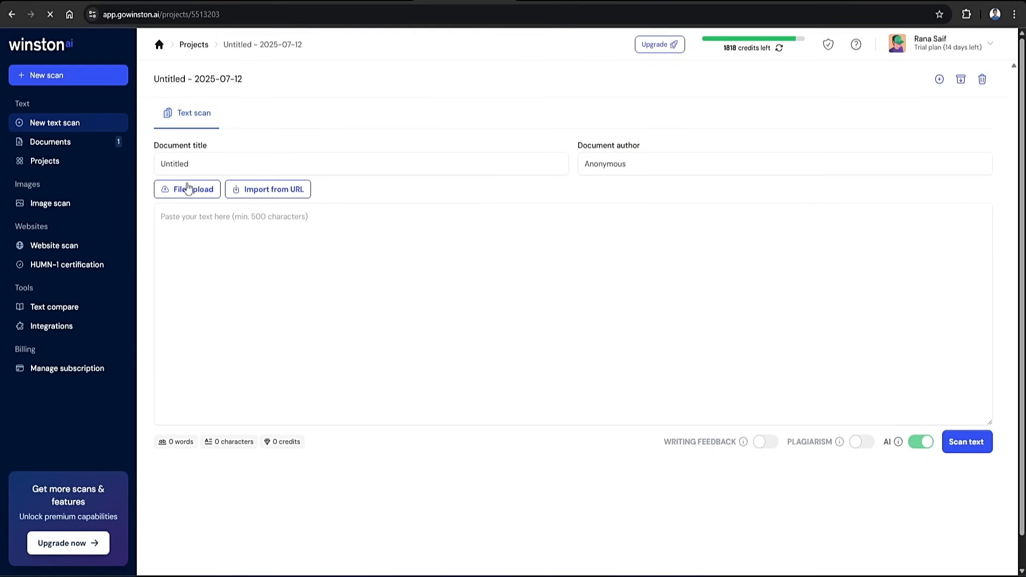
Step: Paste the humanized productivity paragraph into Winston AI's scan box and run the text scan
text(High productivity is only sustainable through a disciplined approach...)
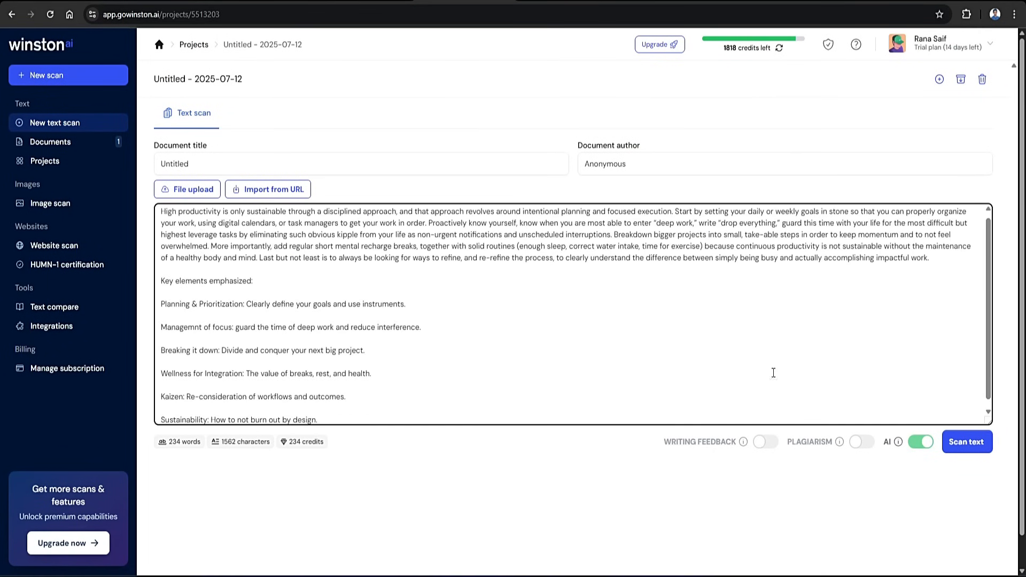
click(966, 441)
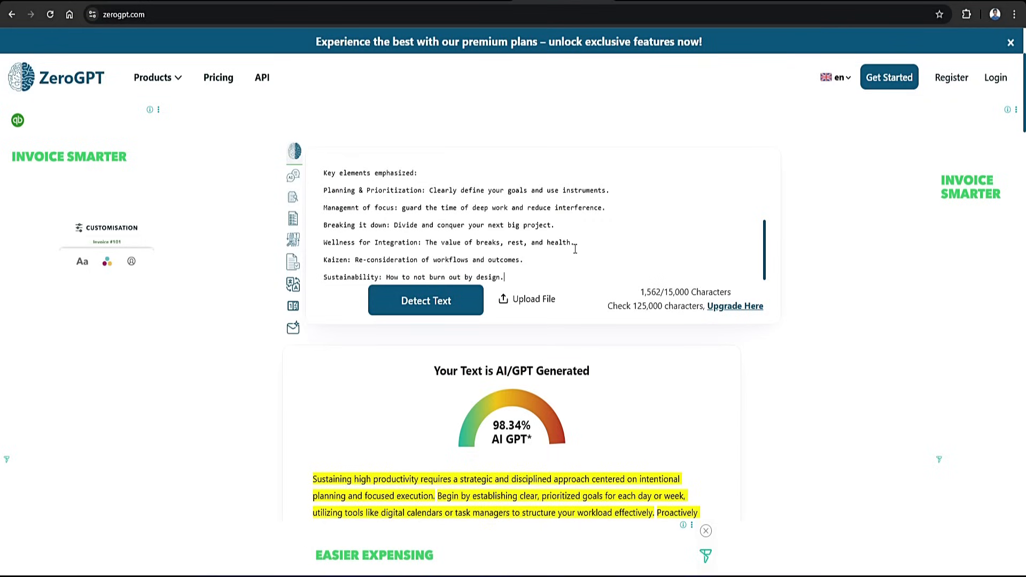
Step: Run Detect Text in ZeroGPT on the pasted humanized paragraph
click(425, 300)
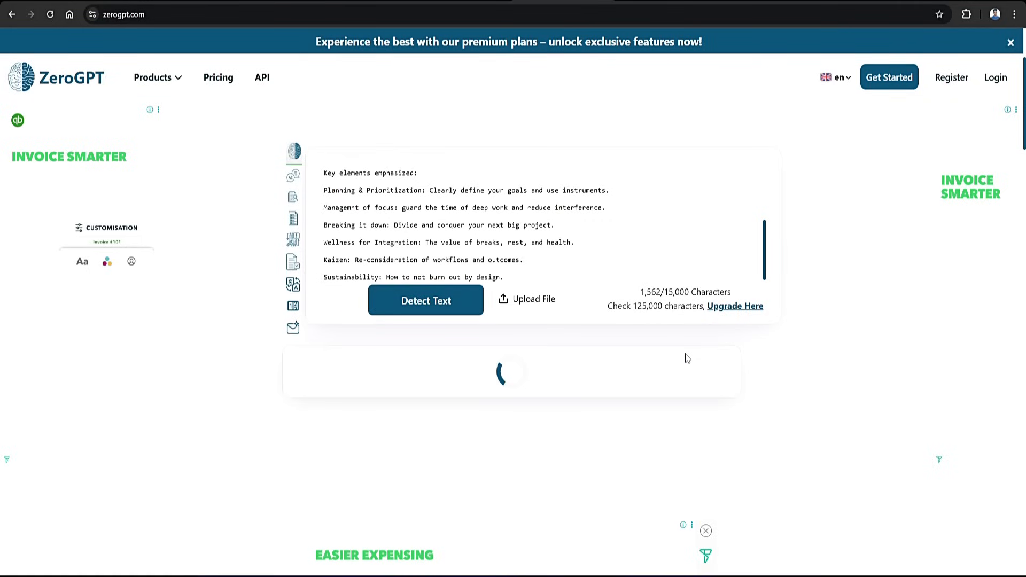
click(425, 300)
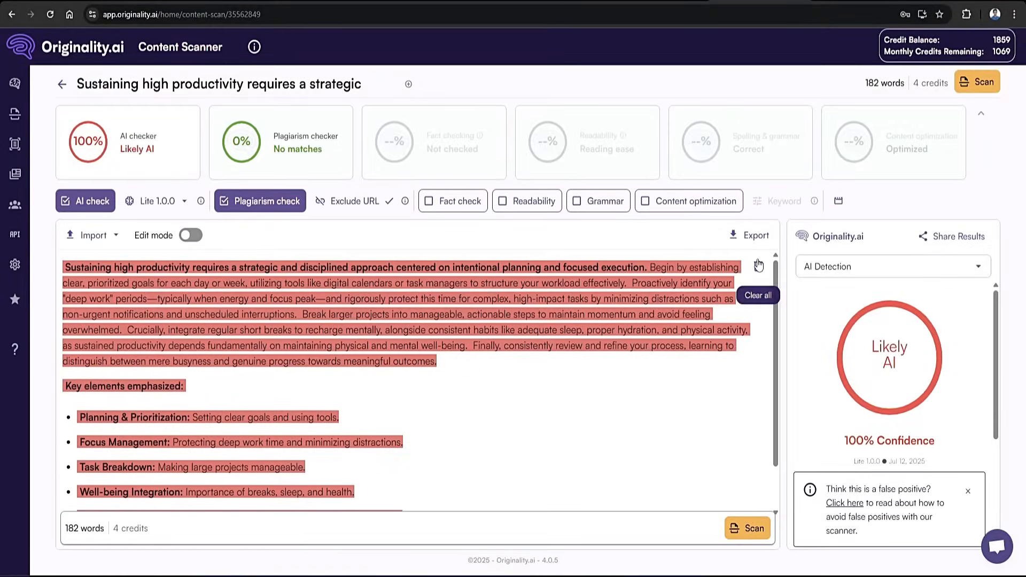
Step: Clear the original paragraph and scan the humanized text in Originality.ai, getting 100% Likely Original
click(190, 234)
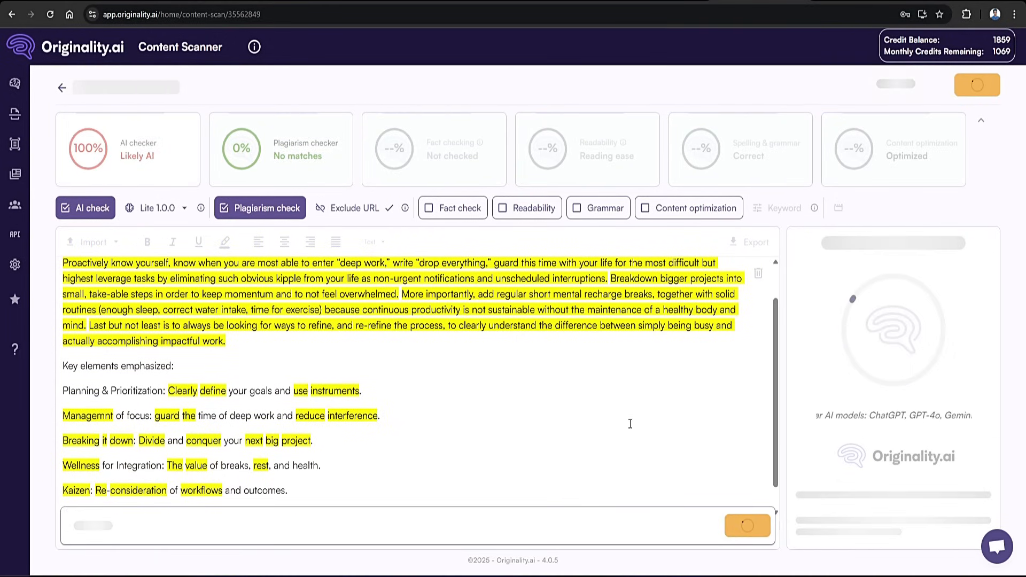
click(976, 83)
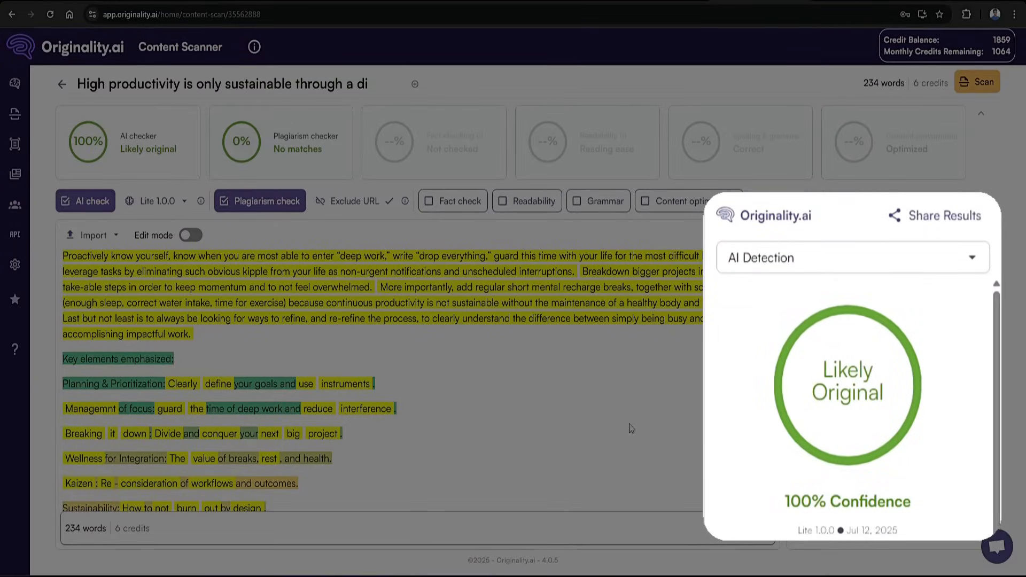